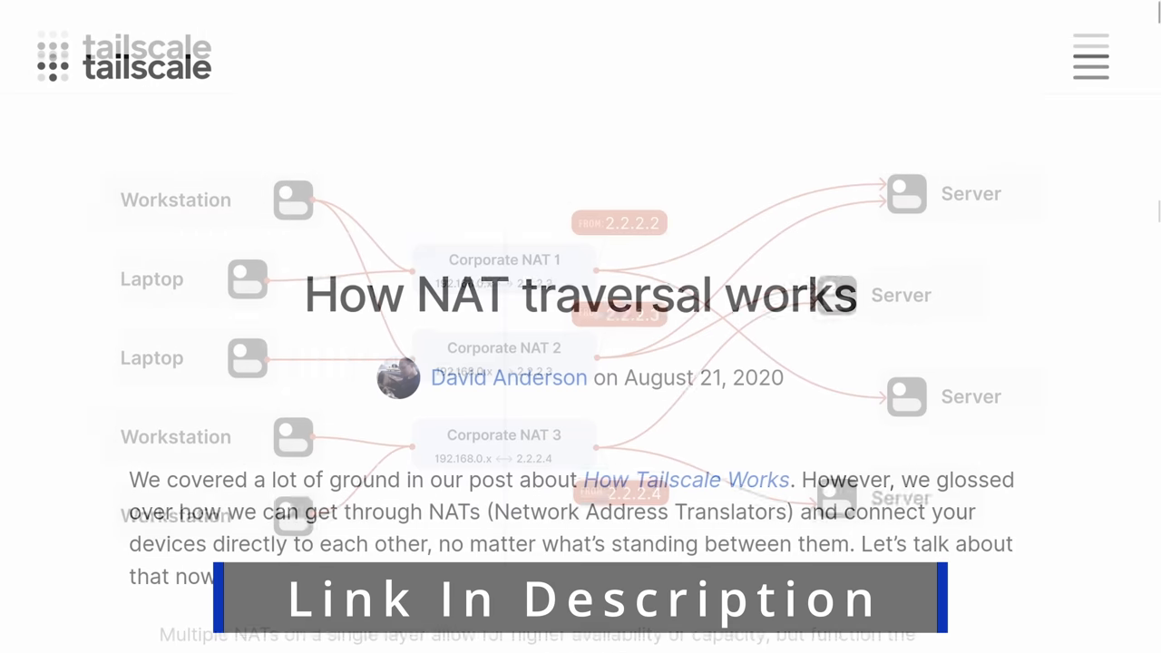
{"action": "scroll", "scroll_direction": "down", "scroll_amount": 3}
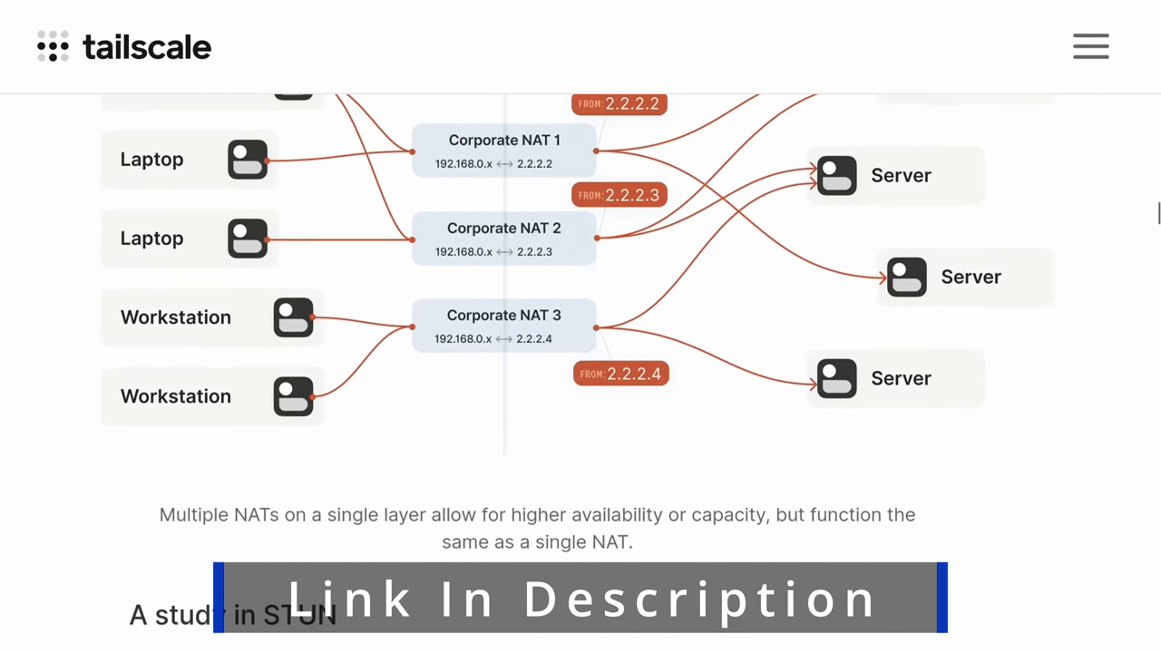
{"action": "scroll", "scroll_direction": "down", "scroll_amount": 3}
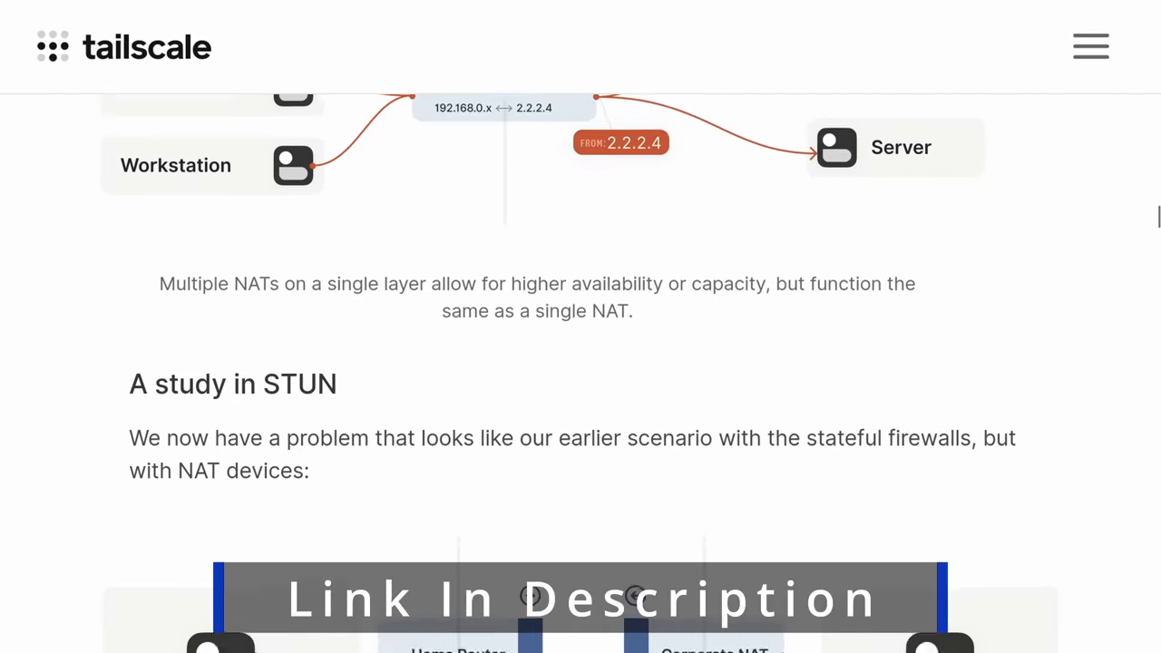
{"action": "scroll", "scroll_direction": "down", "scroll_amount": 3}
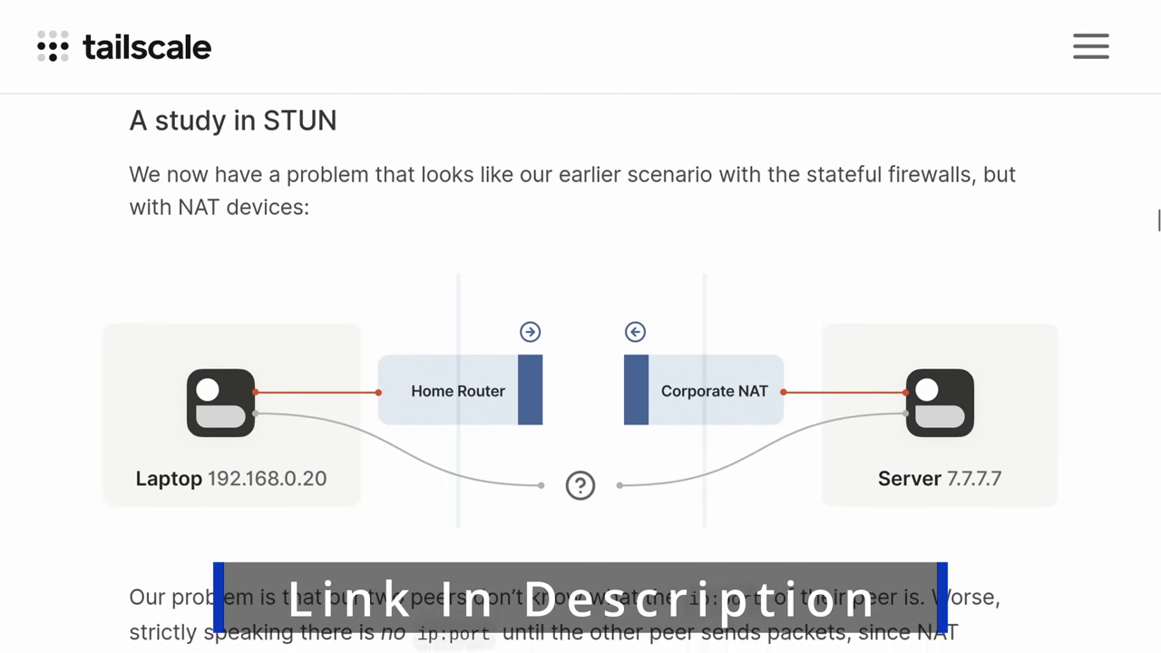
{"action": "scroll", "scroll_direction": "down", "scroll_amount": 3}
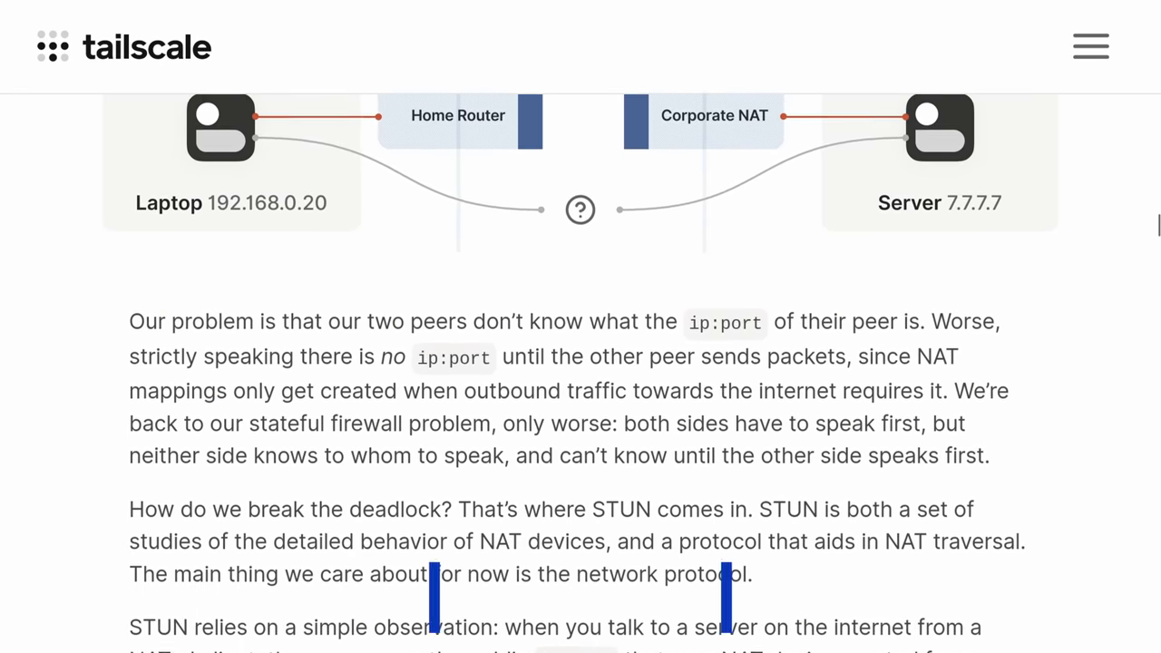
{"action": "scroll", "scroll_direction": "down", "scroll_amount": 3}
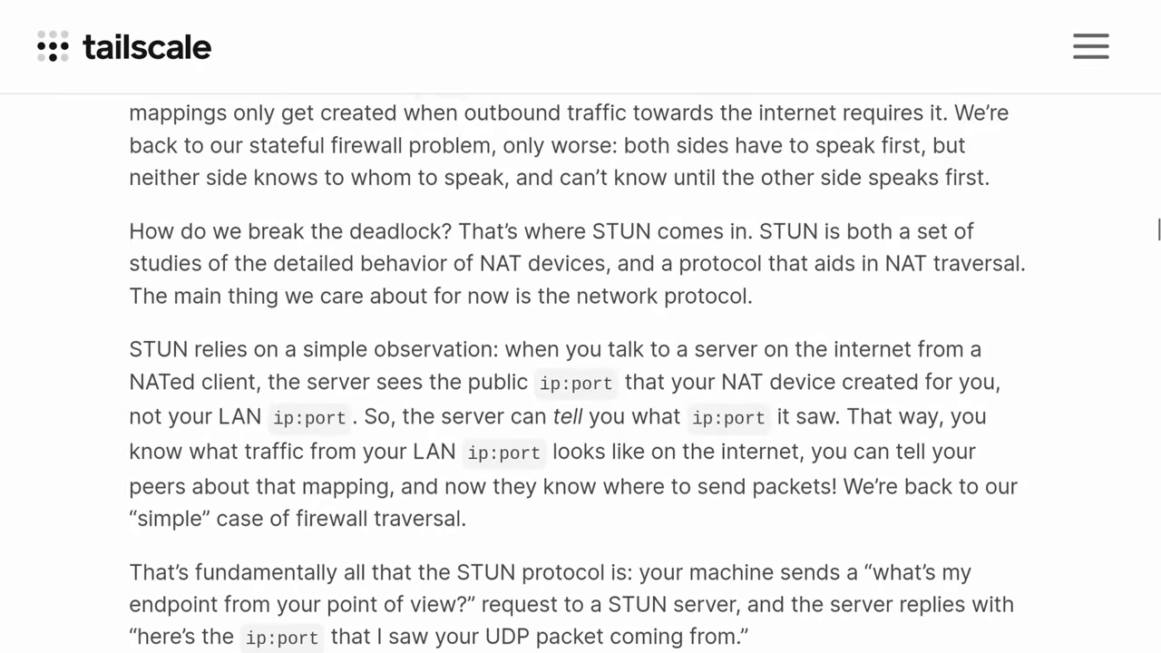
{"action": "scroll", "scroll_direction": "down", "scroll_amount": 3}
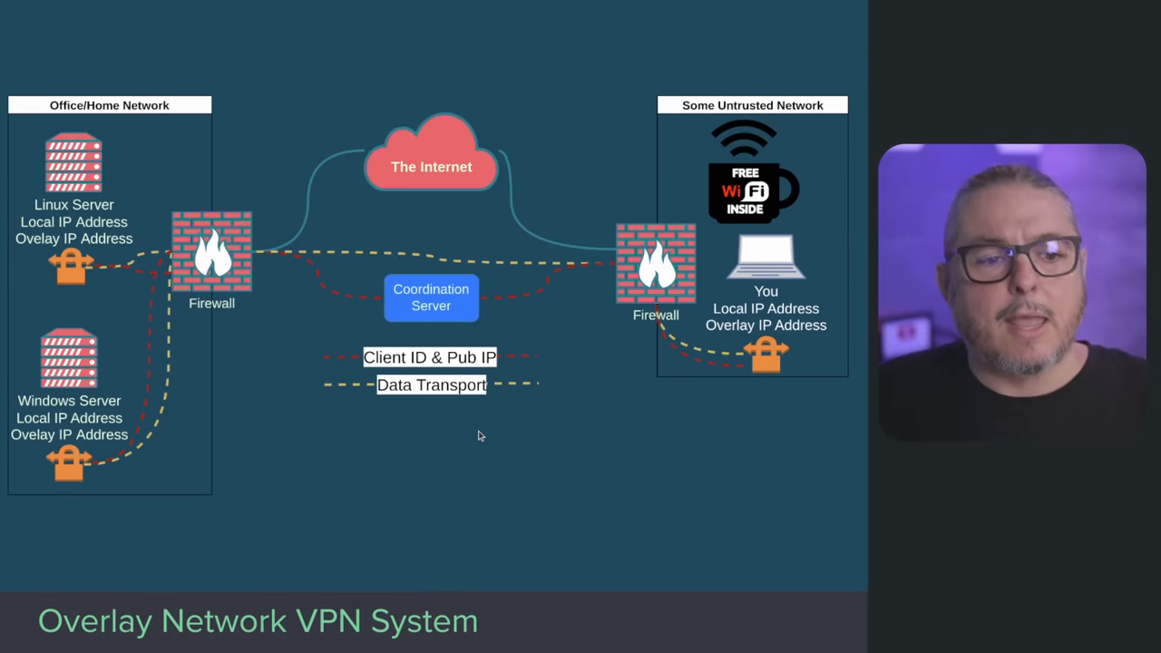
{"action": "mouse_move", "coordinate": [758, 370]}
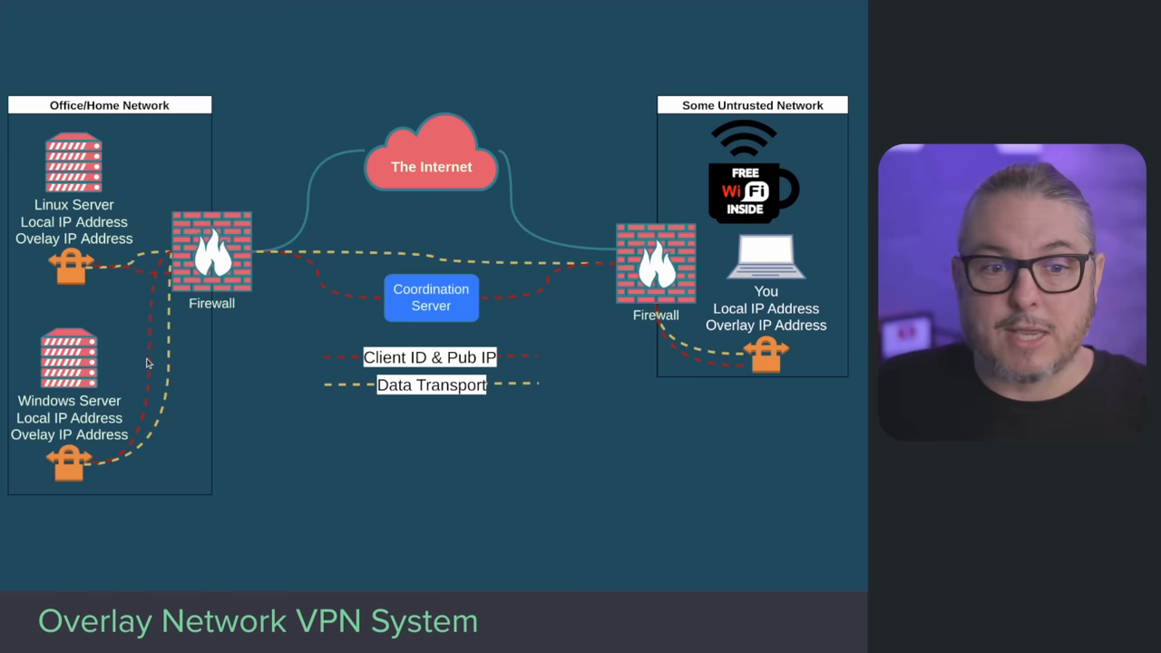
{"action": "mouse_move", "coordinate": [240, 397]}
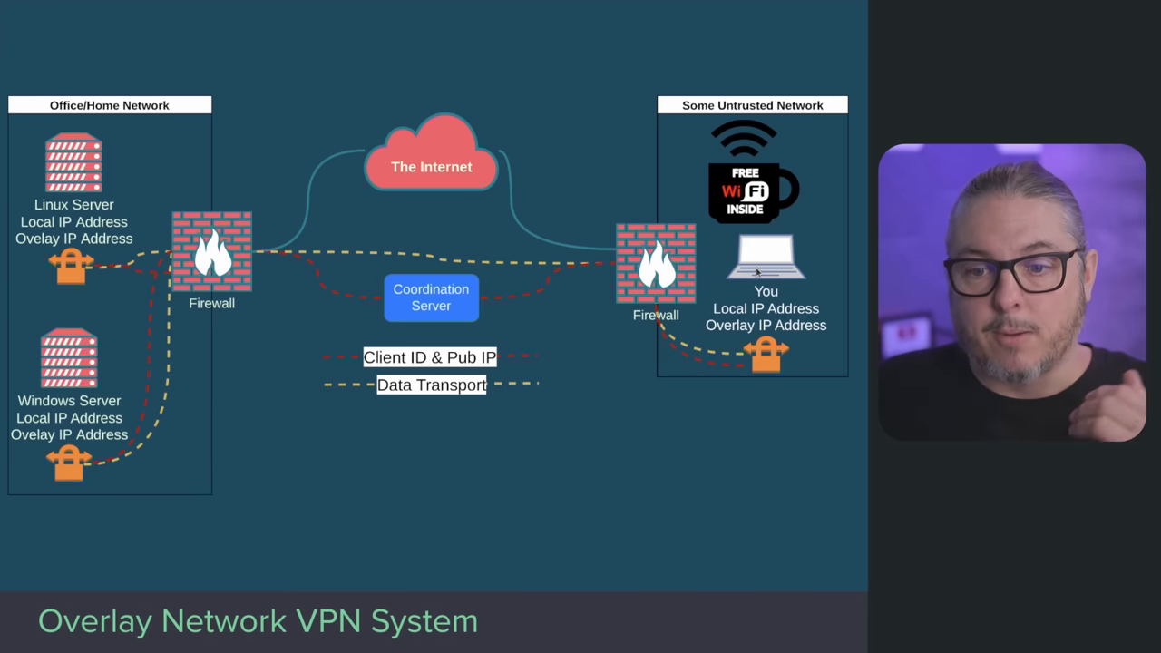
{"action": "mouse_move", "coordinate": [98, 392]}
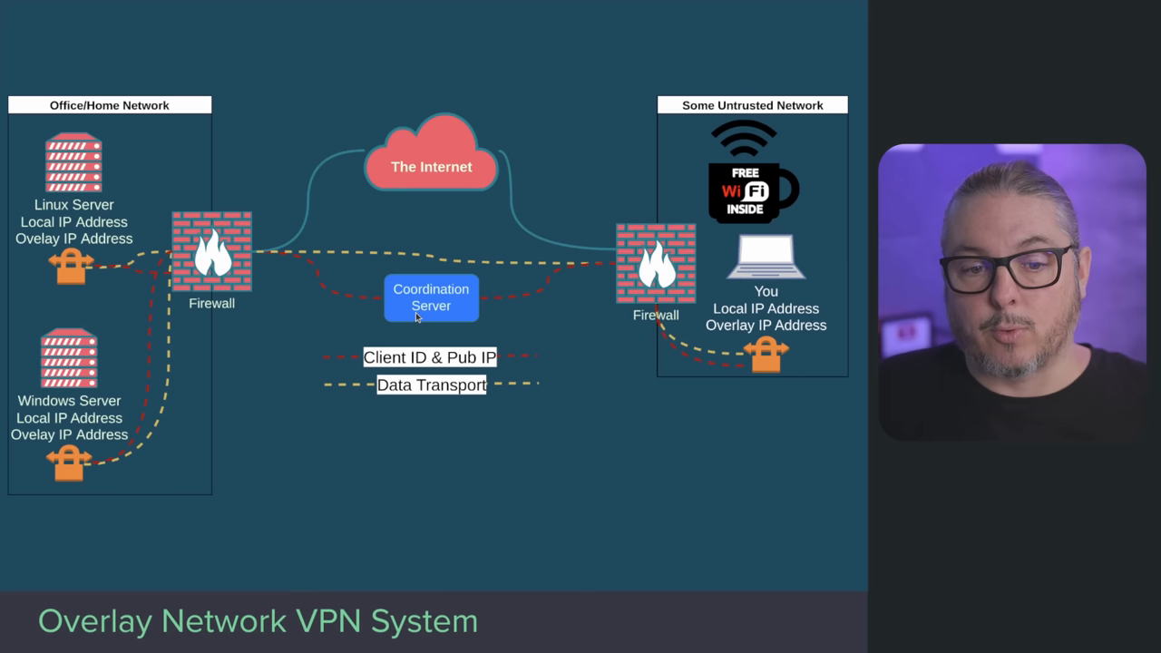
{"action": "mouse_move", "coordinate": [124, 376]}
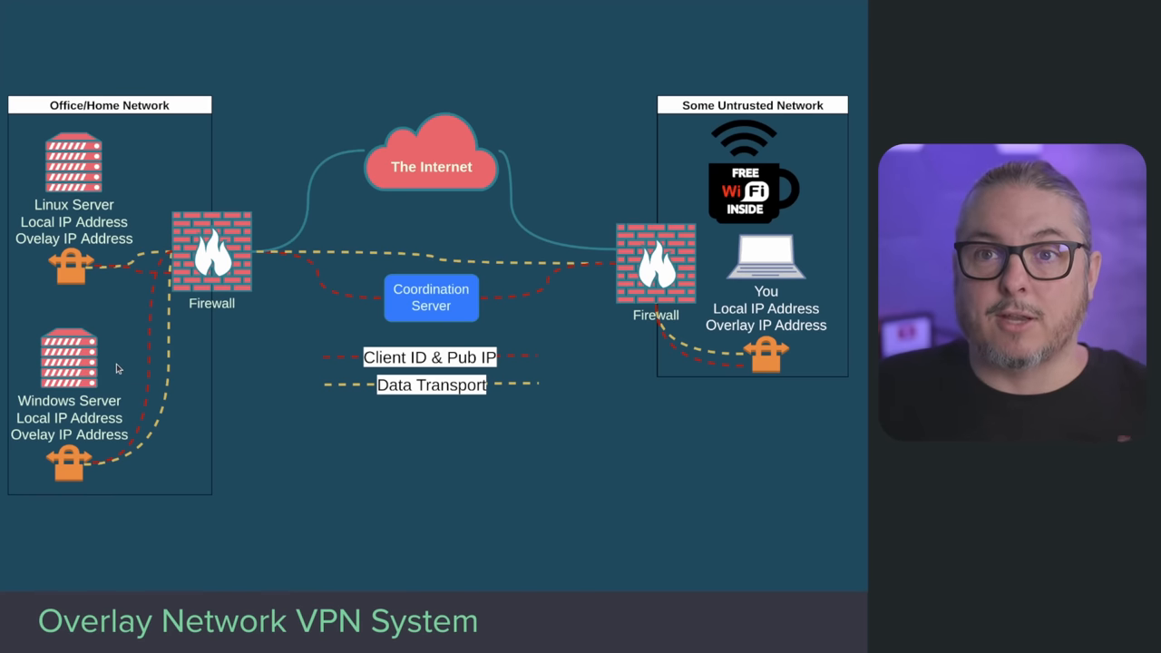
{"action": "mouse_move", "coordinate": [138, 386]}
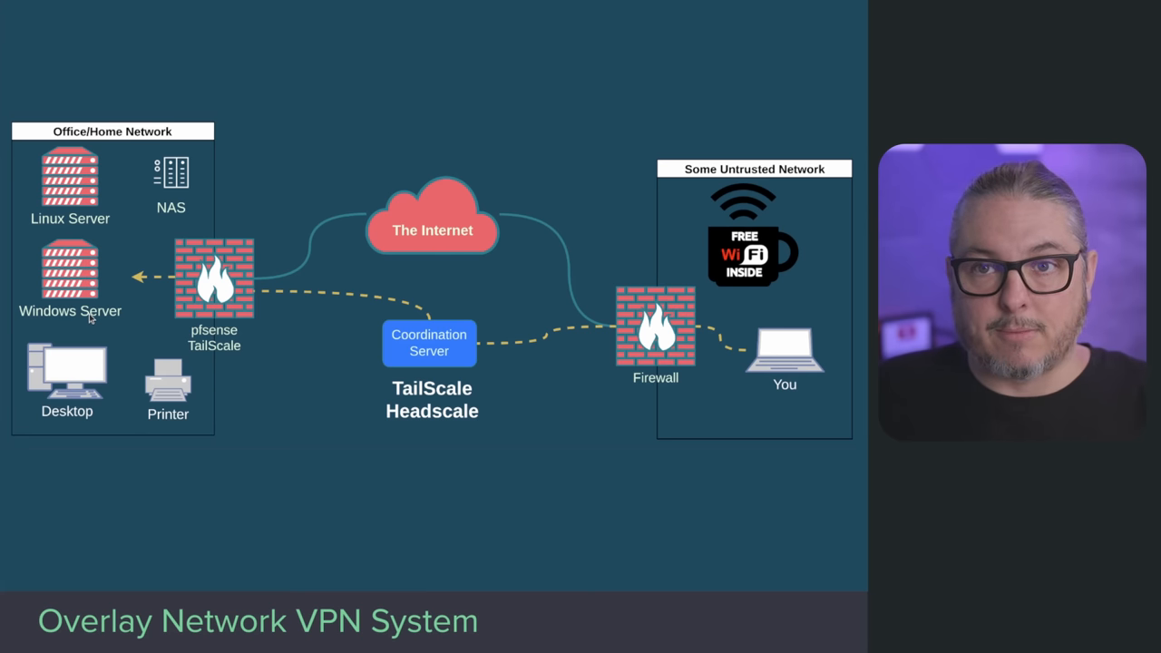
{"action": "mouse_move", "coordinate": [152, 343]}
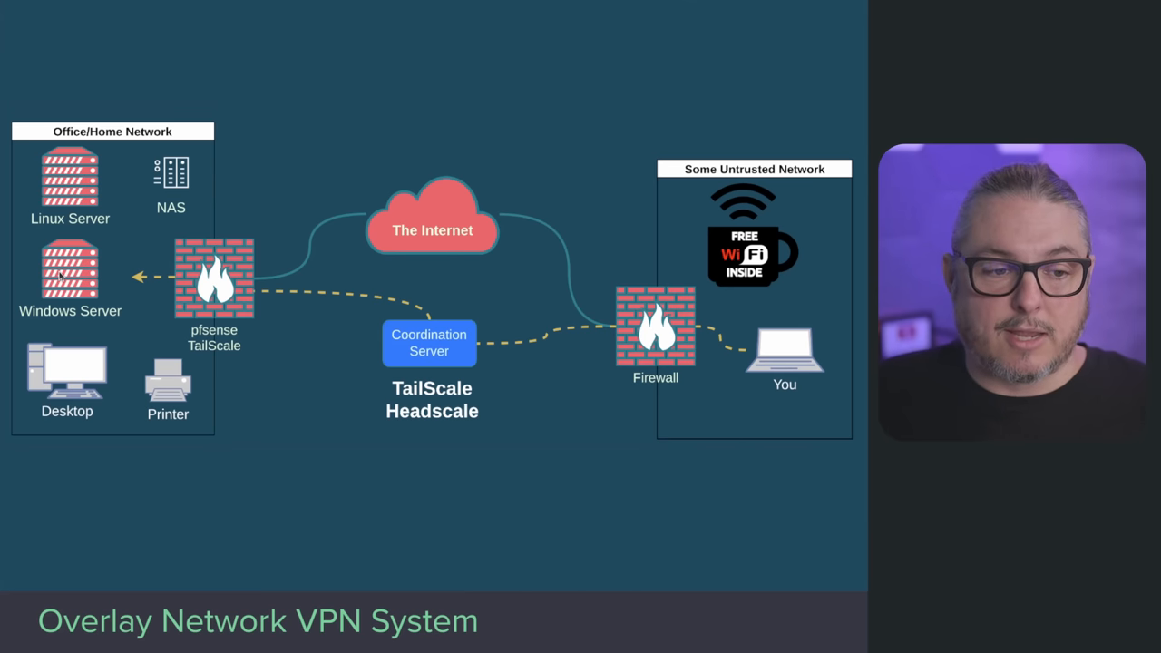
{"action": "mouse_move", "coordinate": [128, 362]}
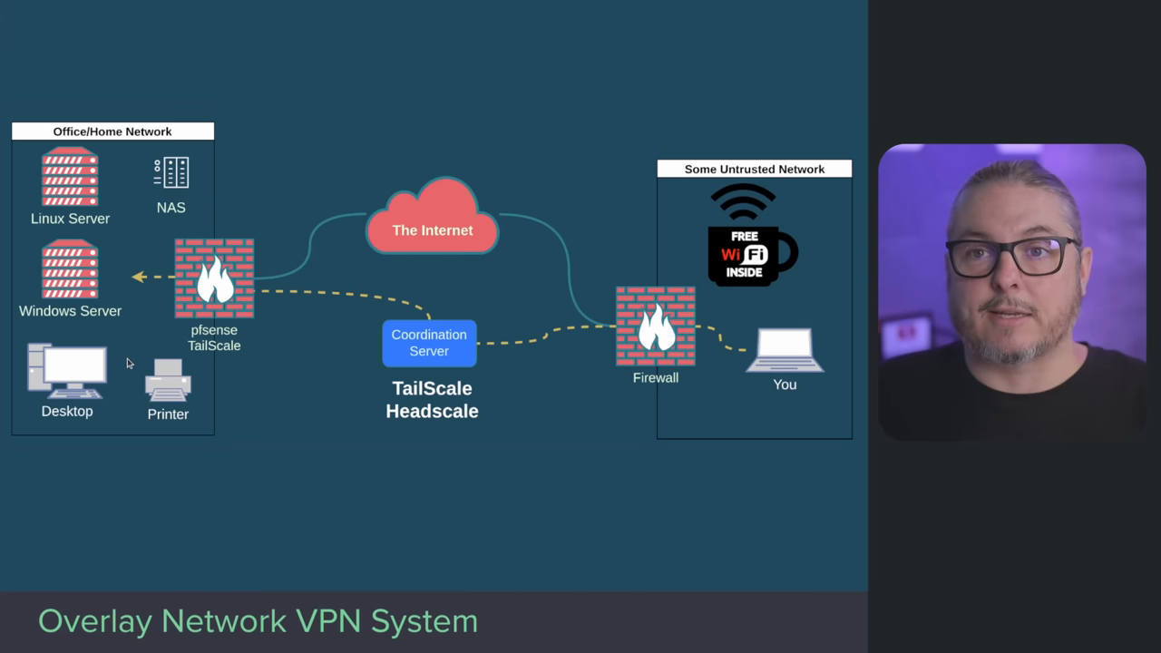
{"action": "mouse_move", "coordinate": [77, 322]}
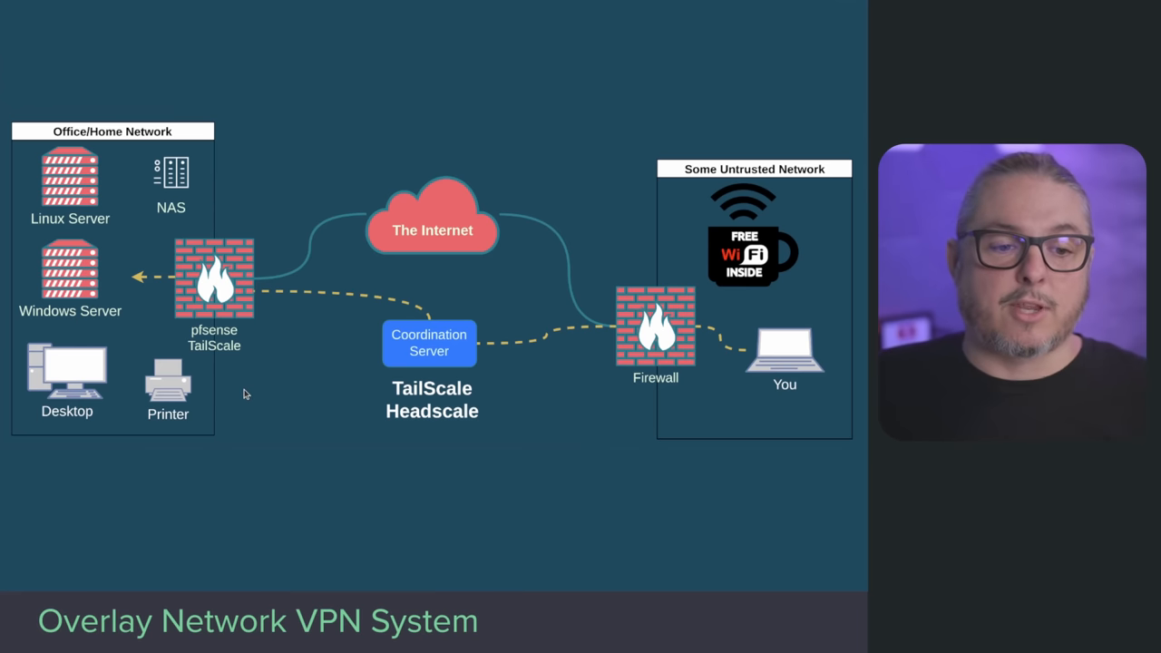
{"action": "mouse_move", "coordinate": [342, 479]}
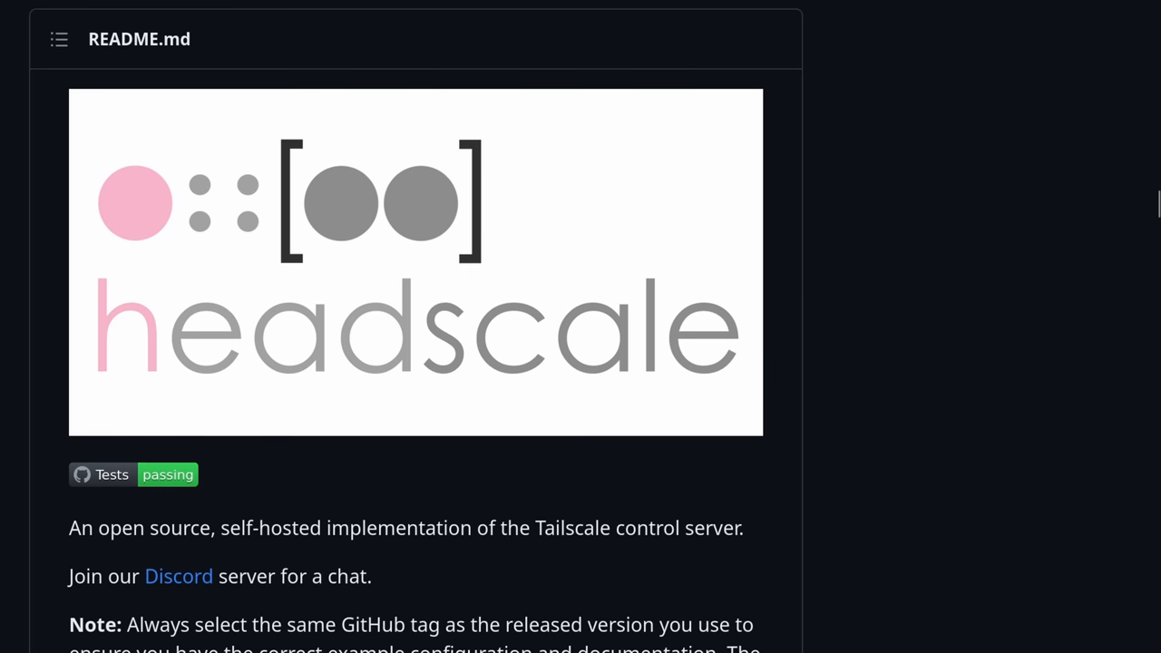
{"action": "scroll", "scroll_direction": "down", "scroll_amount": 3}
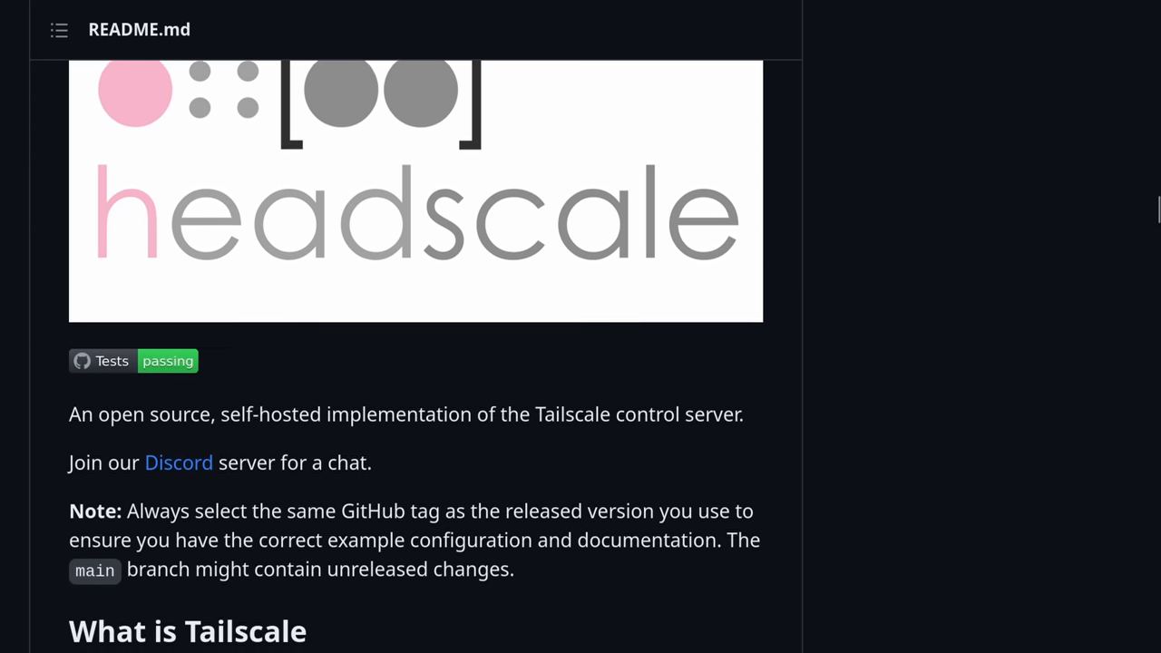
{"action": "scroll", "scroll_direction": "down", "scroll_amount": 3}
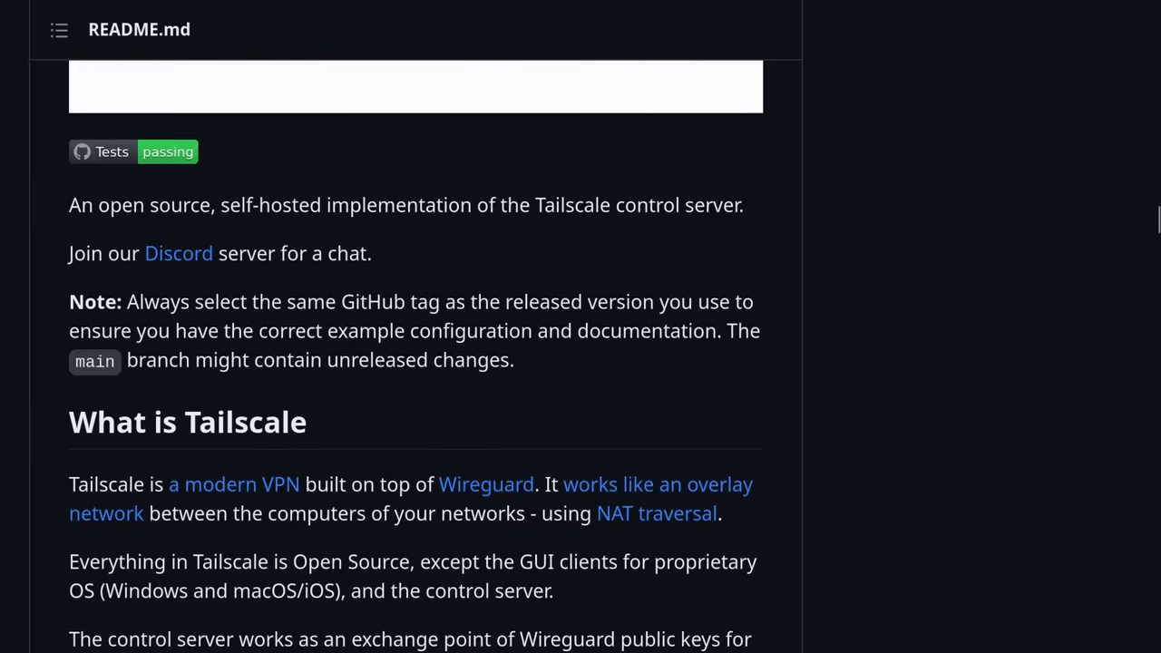
{"action": "scroll", "scroll_direction": "down", "scroll_amount": 3}
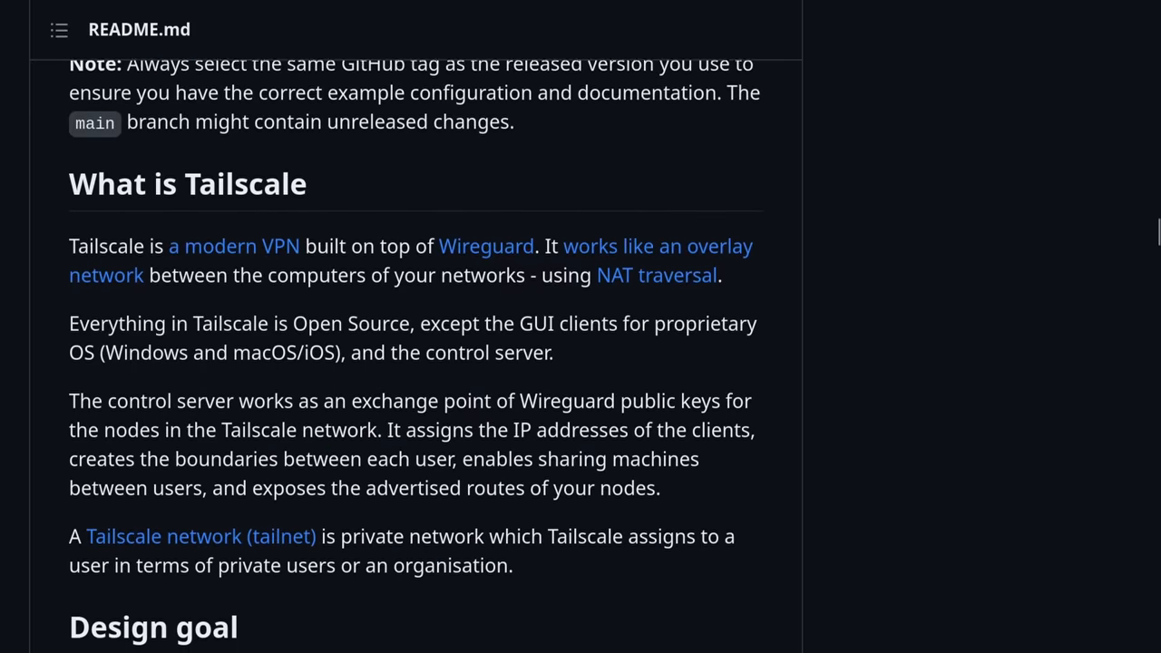
{"action": "scroll", "scroll_direction": "down", "scroll_amount": 3}
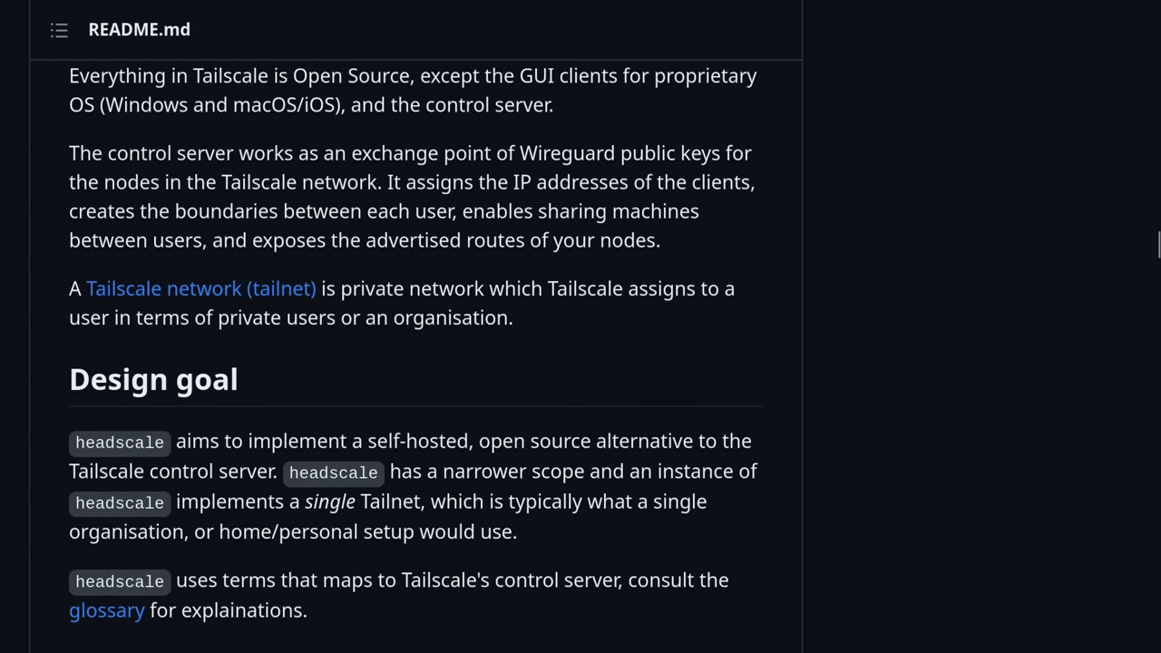
{"action": "scroll", "scroll_direction": "down", "scroll_amount": 3}
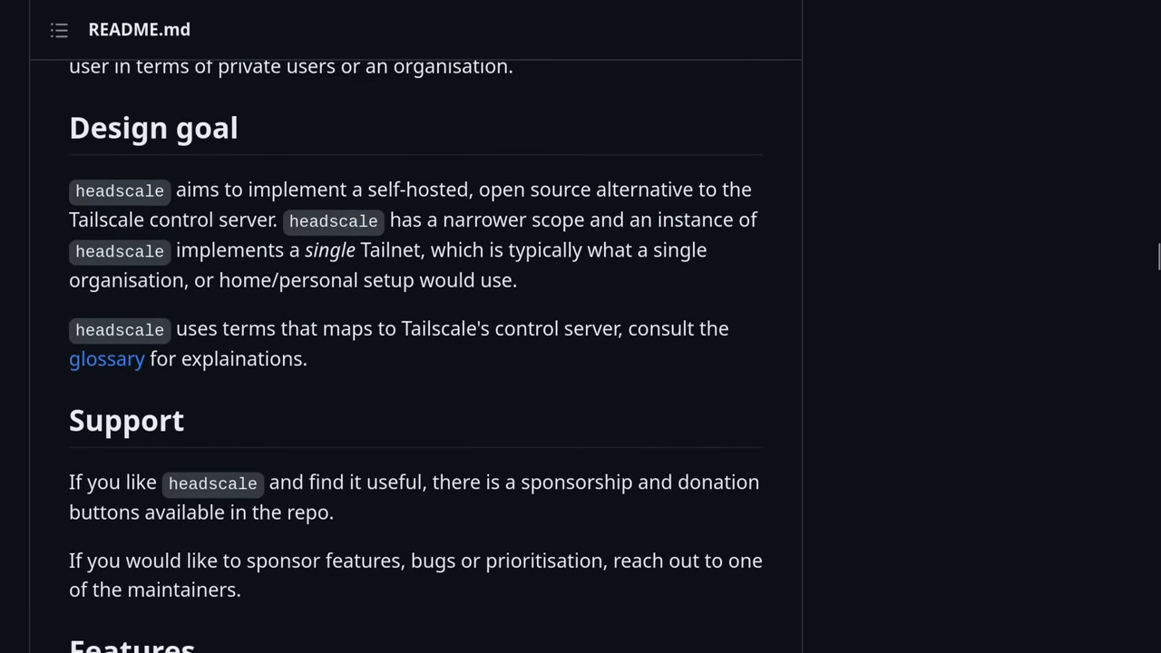
{"action": "scroll", "scroll_direction": "down", "scroll_amount": 3}
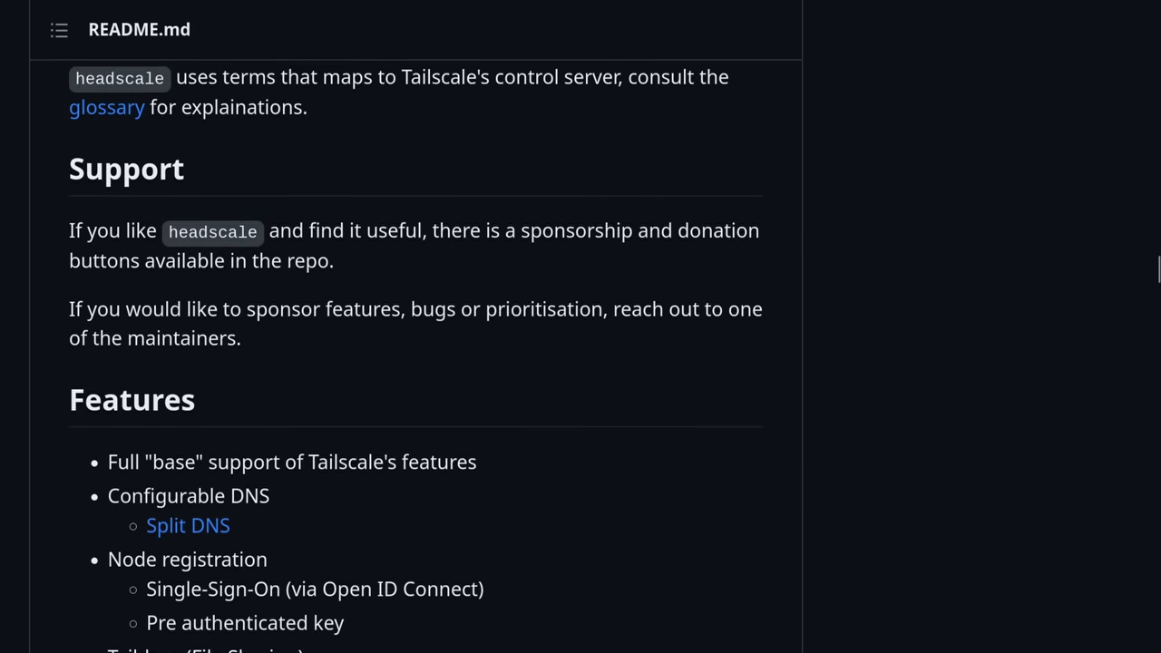
{"action": "scroll", "scroll_direction": "down", "scroll_amount": 3}
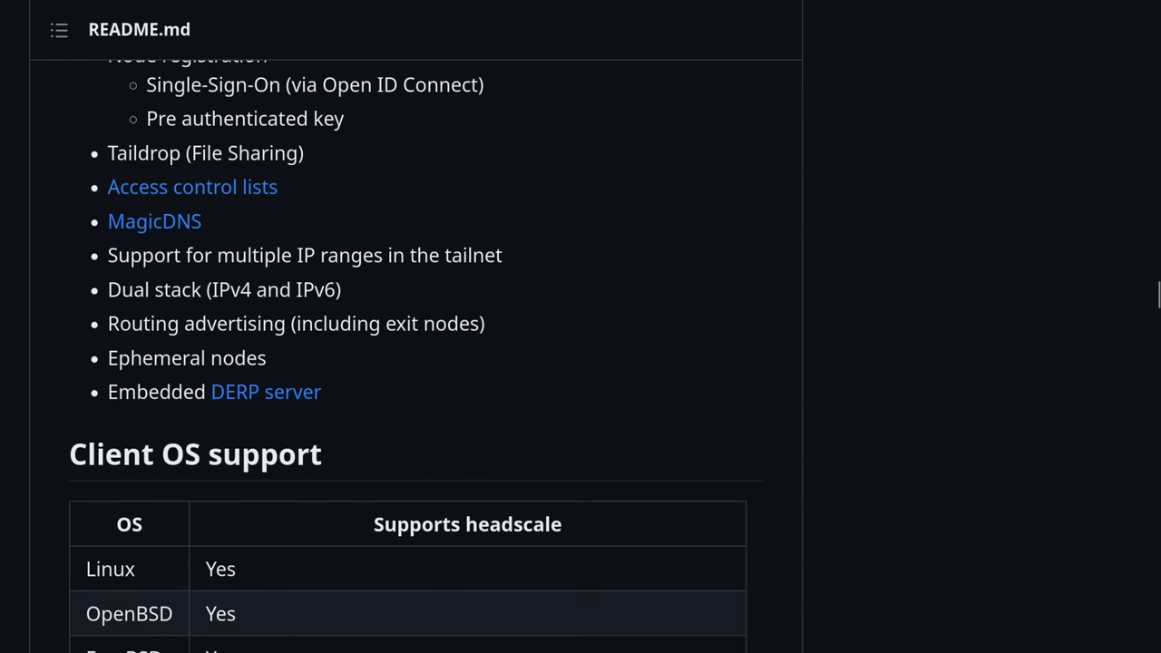
{"action": "scroll", "scroll_direction": "down", "scroll_amount": 3}
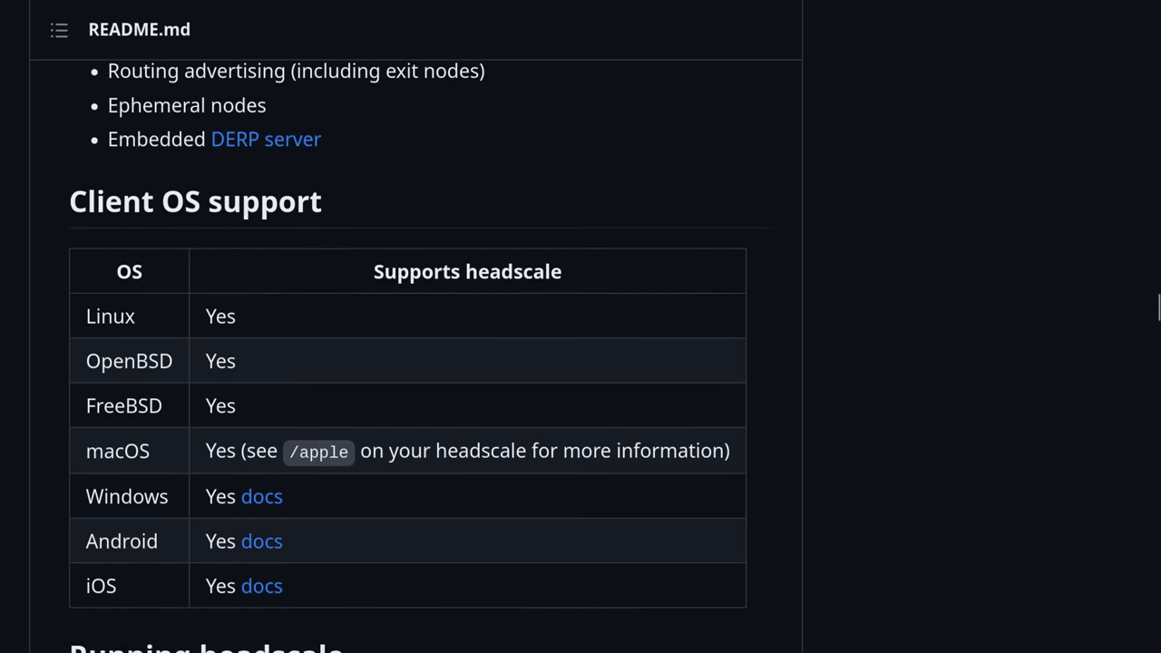